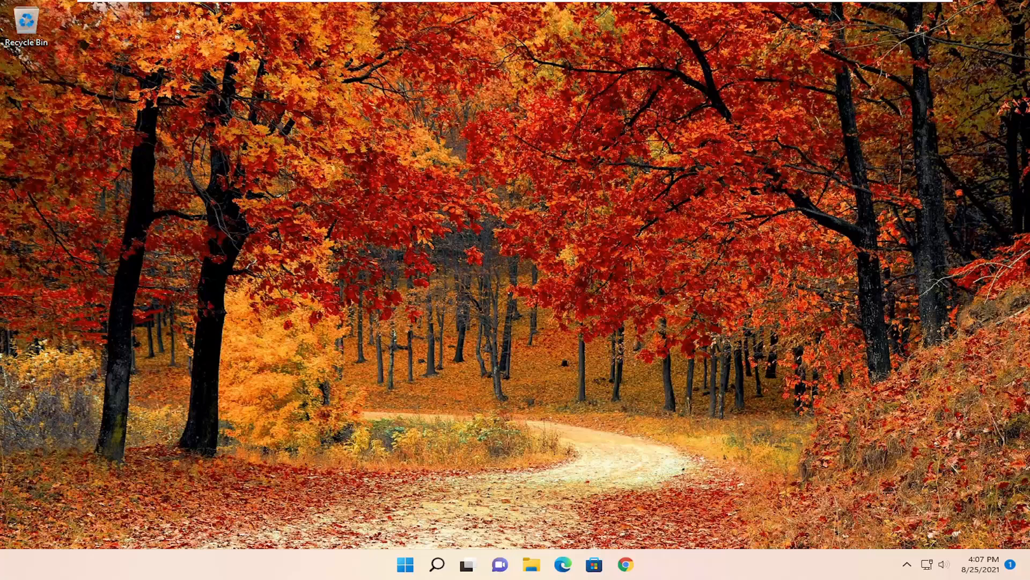
mouse_move(580, 377)
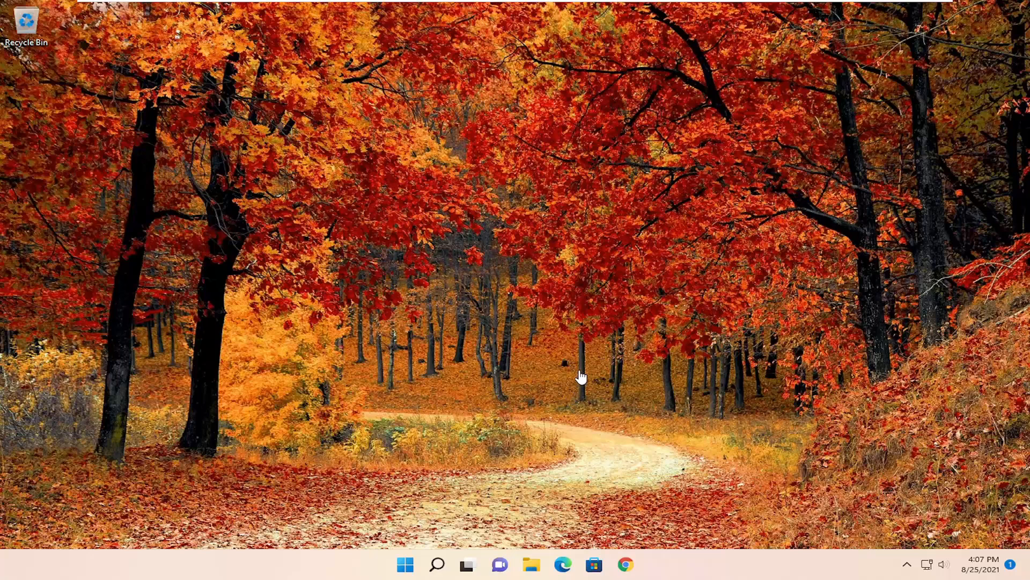
Step: Search Windows for 'firewall' to surface the Windows Defender Firewall entry
click(437, 563)
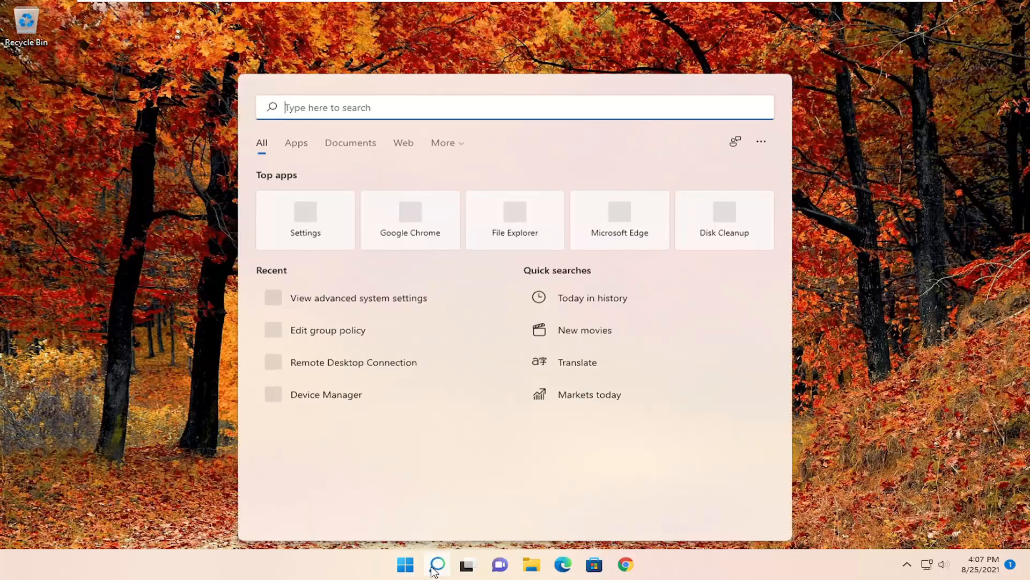
text(firewall)
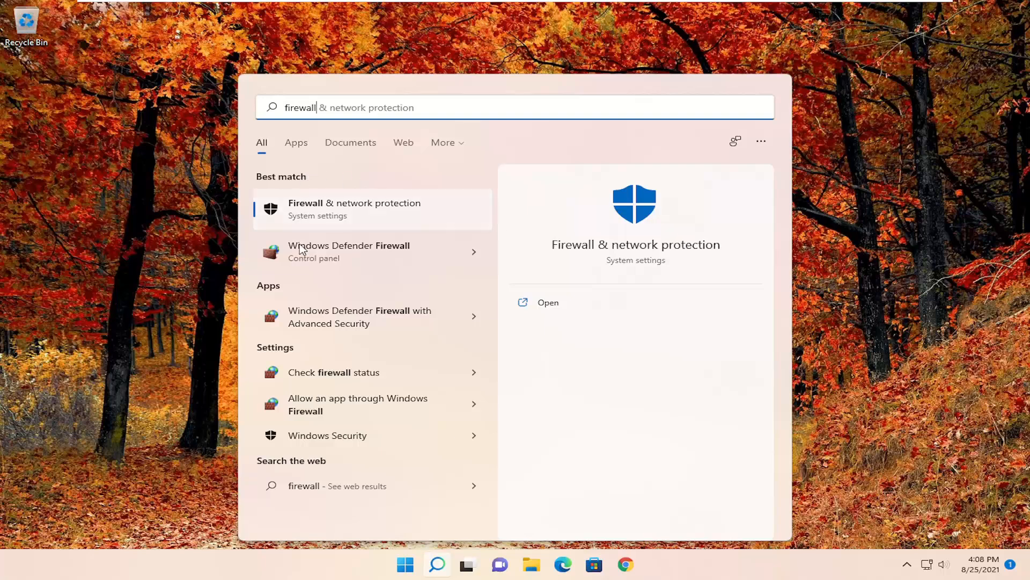
mouse_move(352, 255)
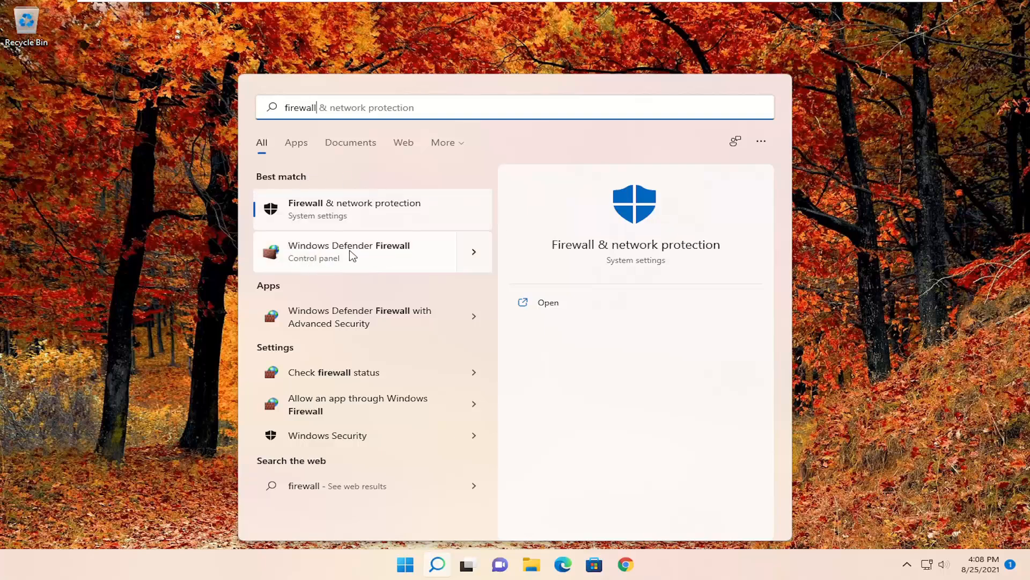
Step: Turn Windows Defender Firewall off for both networks, restore recommended settings, and close the window
click(349, 251)
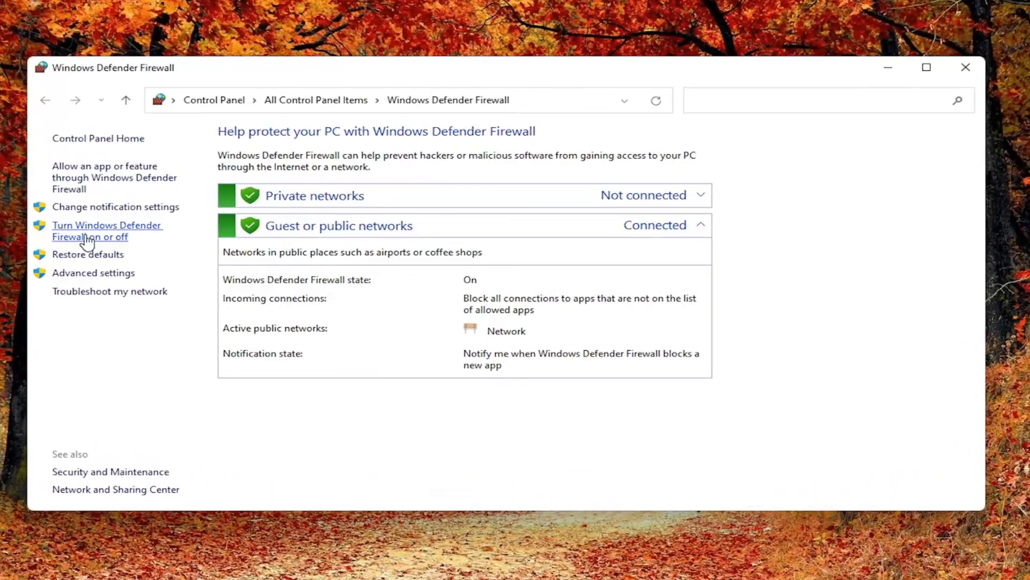
click(106, 229)
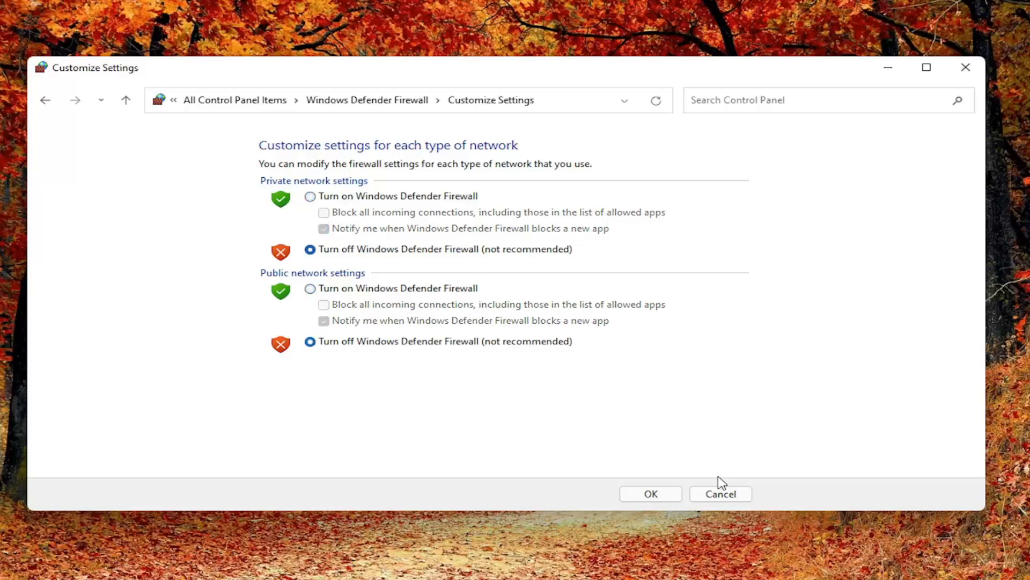
click(650, 493)
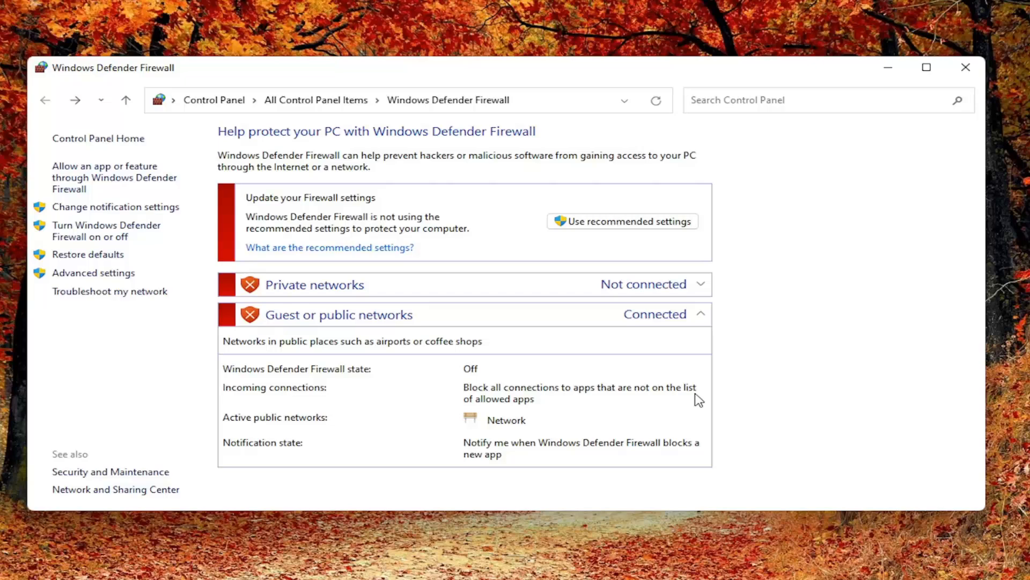
mouse_move(89, 230)
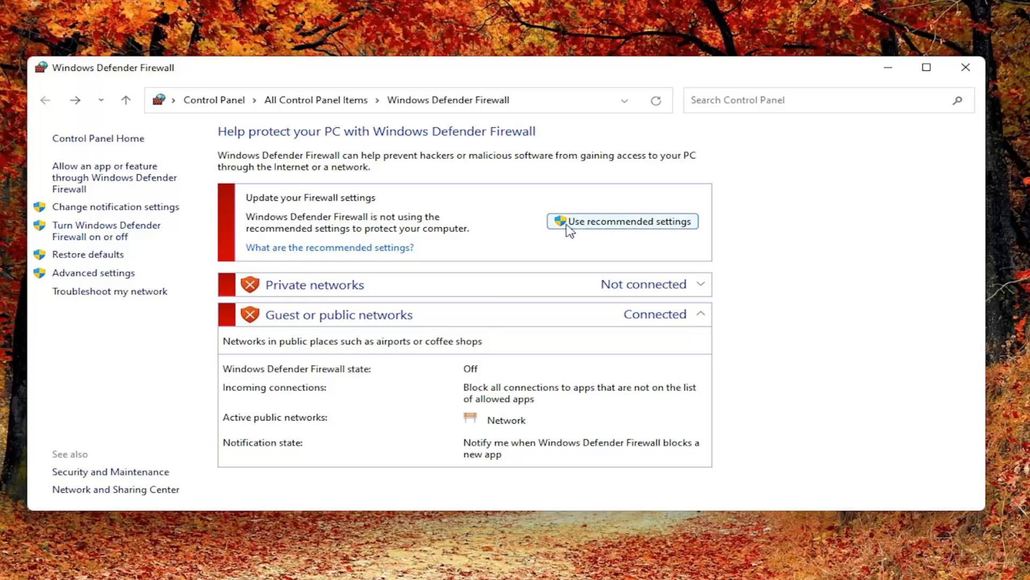
click(622, 221)
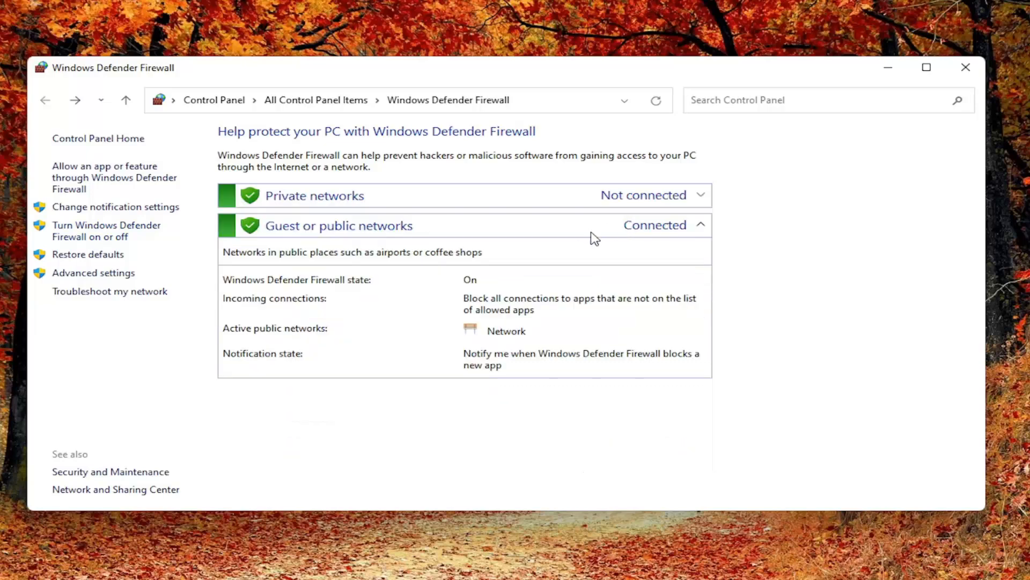
mouse_move(956, 60)
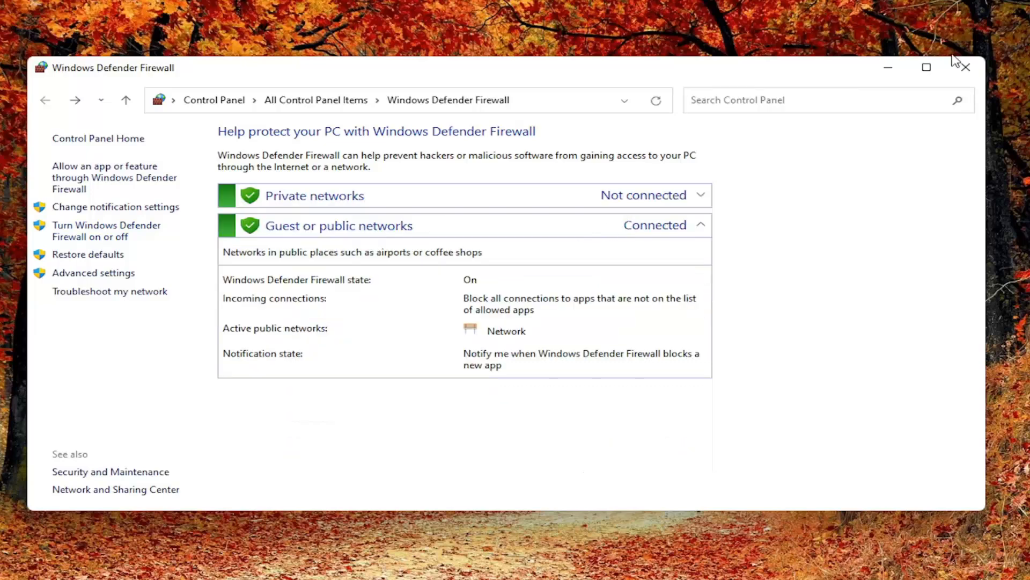
click(965, 68)
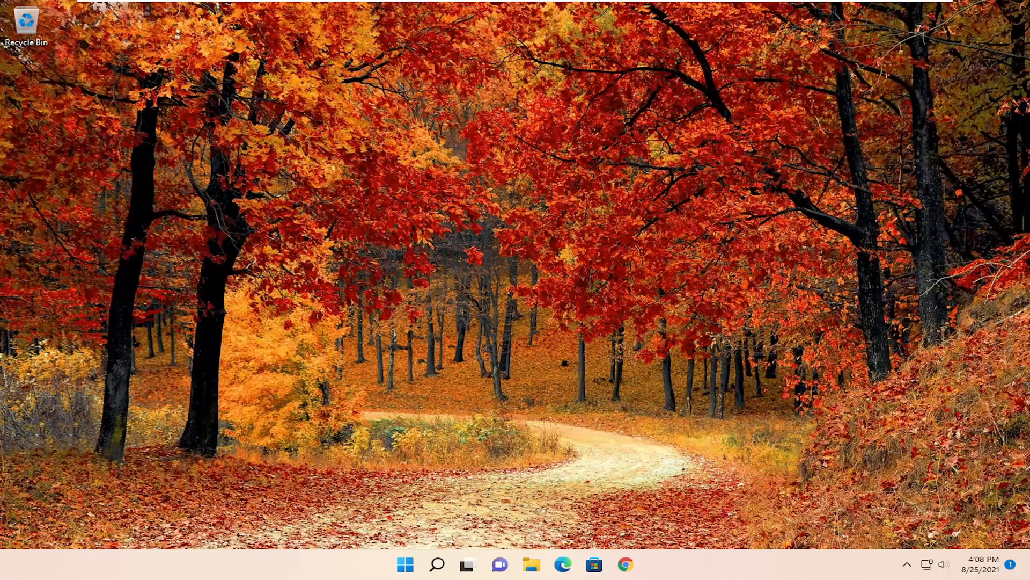
mouse_move(436, 565)
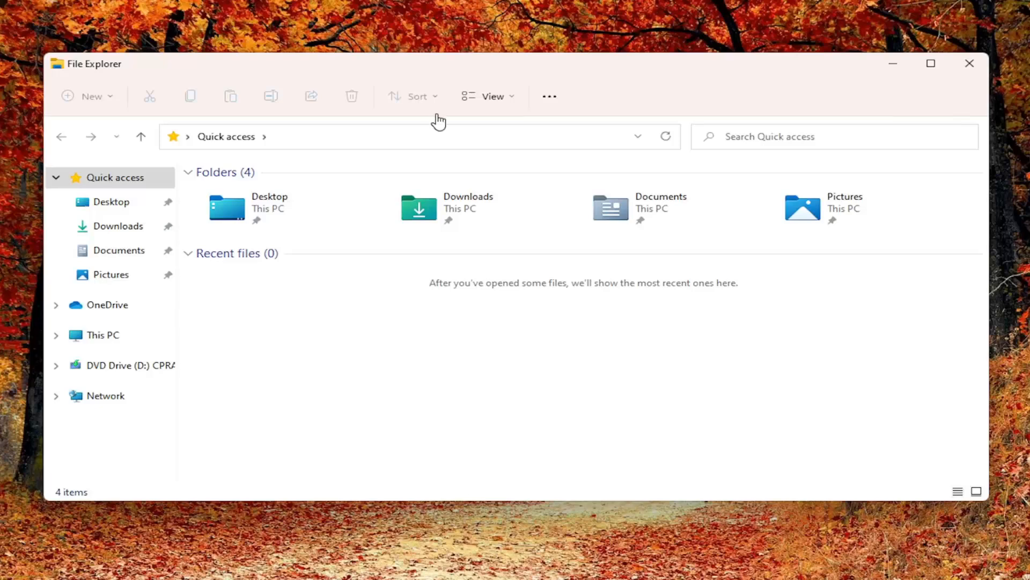
Step: Browse from This PC into Local Disk (C:) and the Windows folder
click(103, 334)
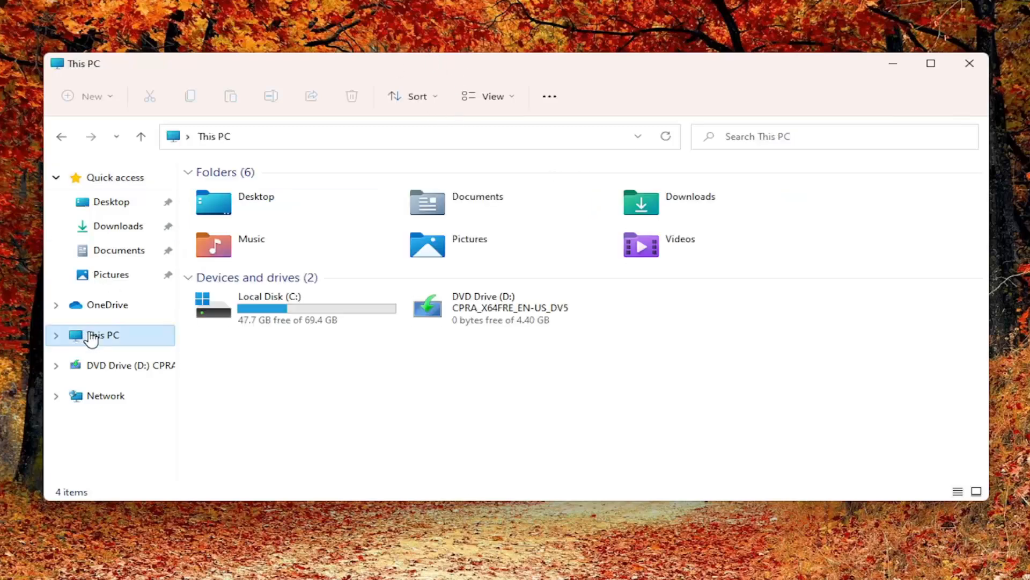
click(296, 309)
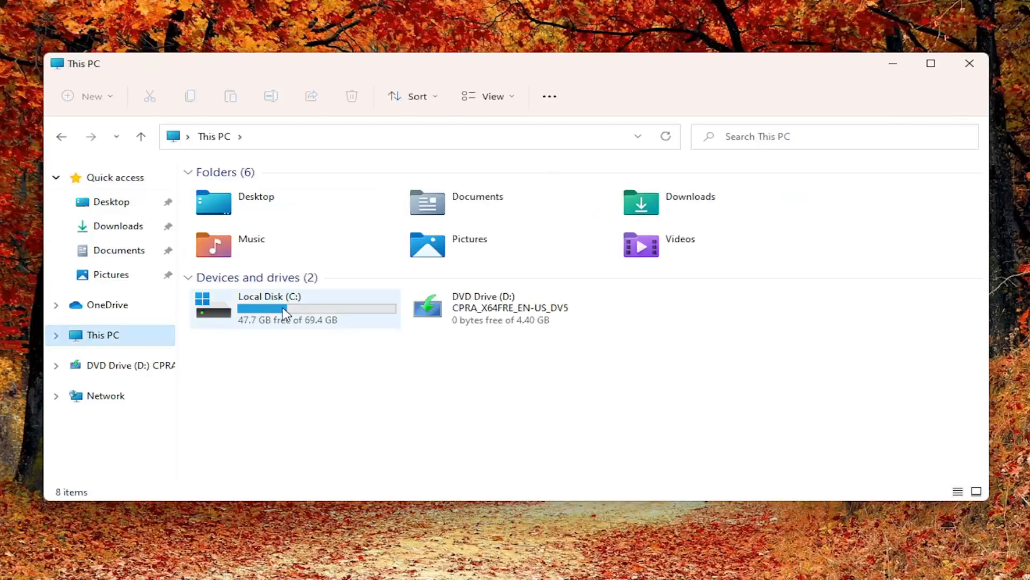
mouse_move(230, 303)
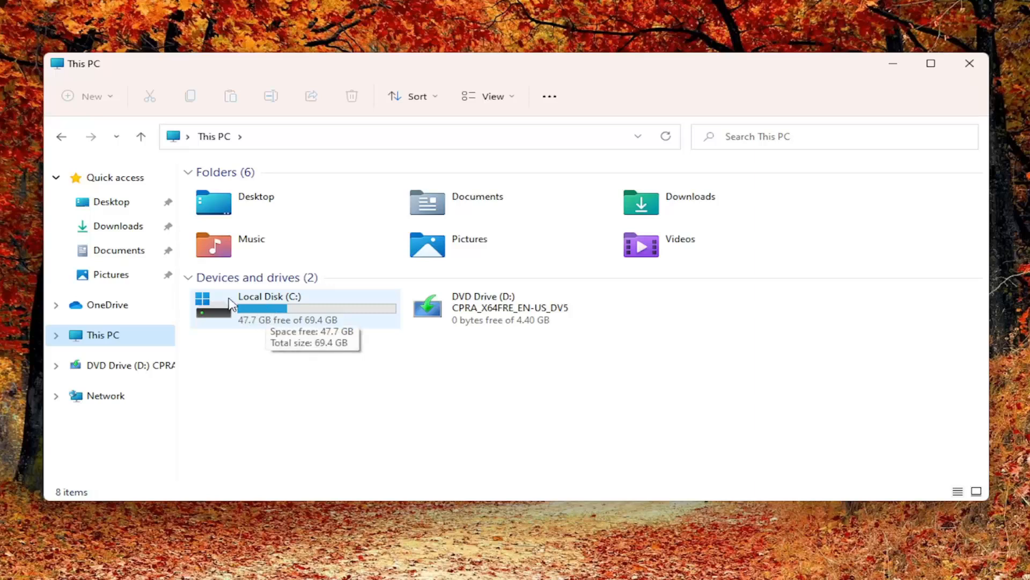
mouse_move(276, 326)
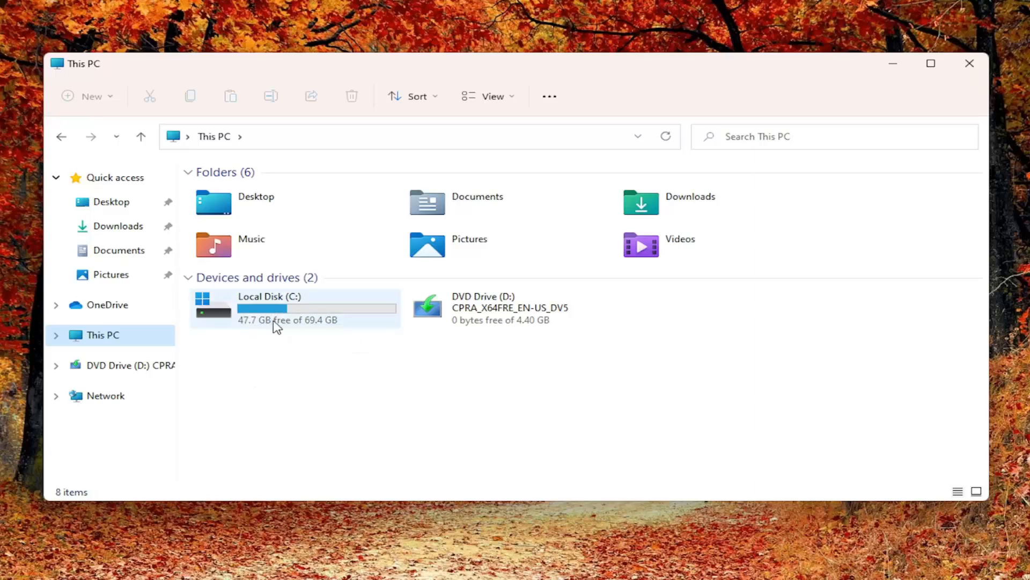
double_click(269, 308)
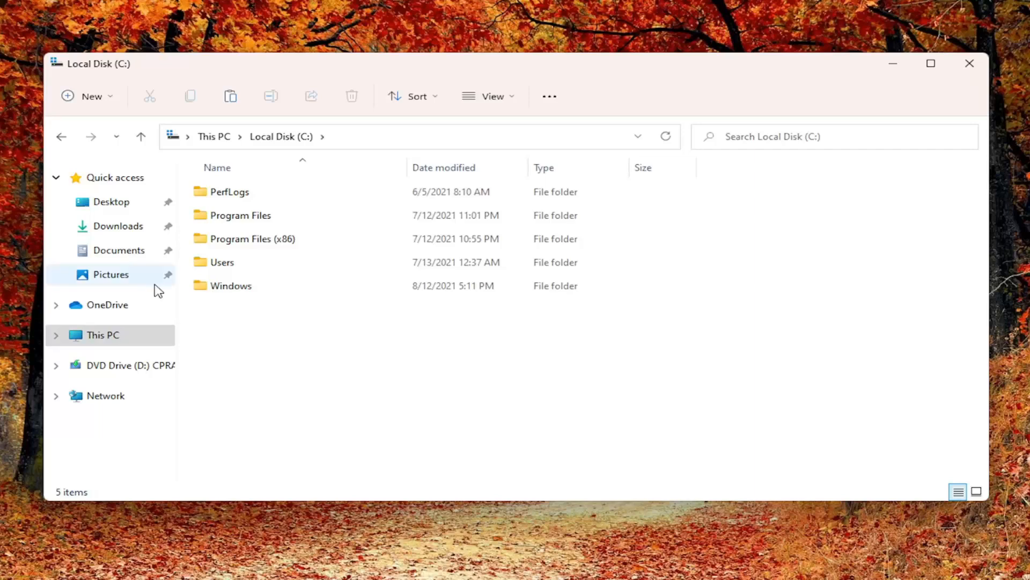
double_click(231, 286)
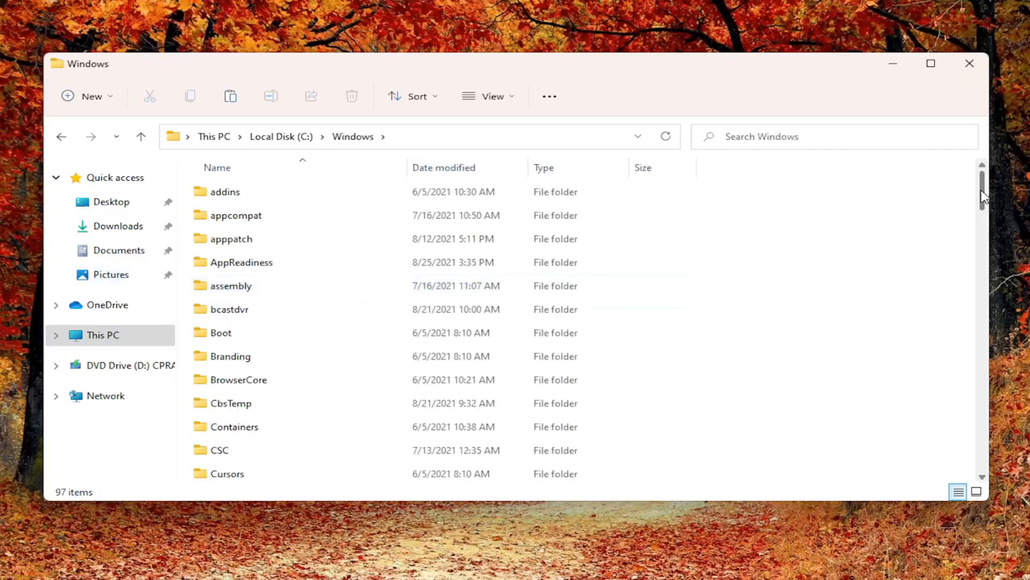
Step: Continue into System32 and then the drivers folder
scroll(down, 3)
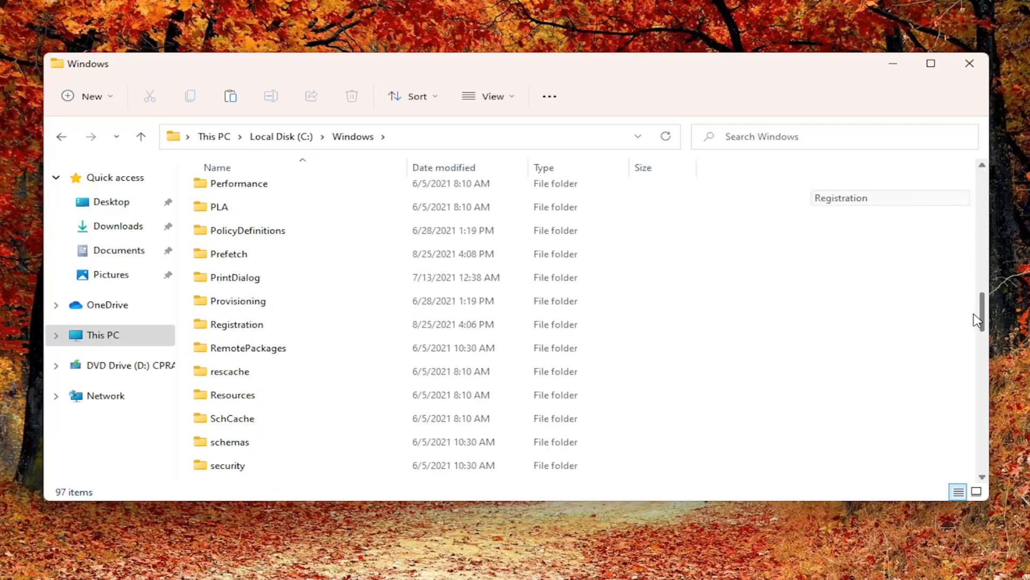
click(230, 423)
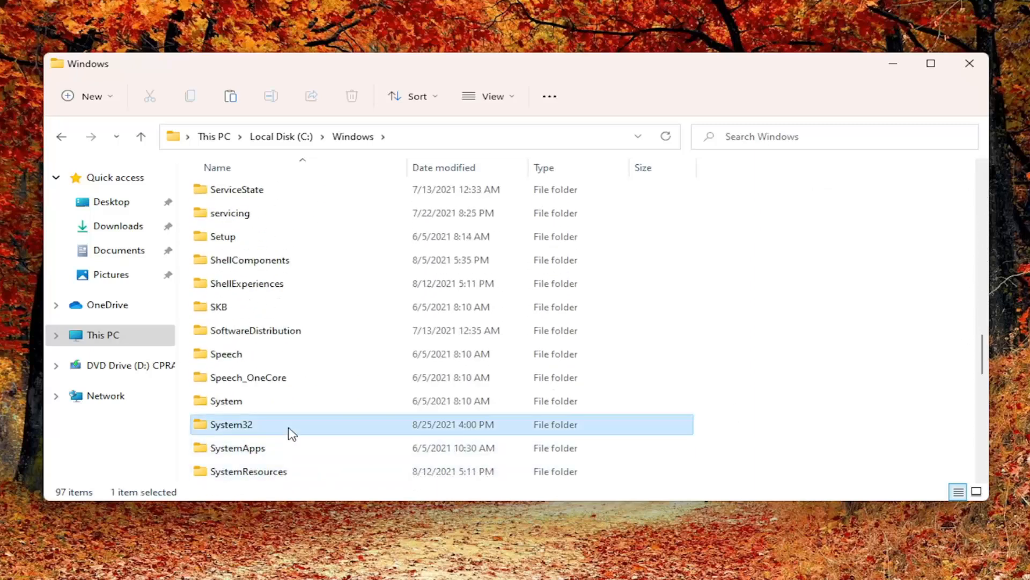
double_click(230, 424)
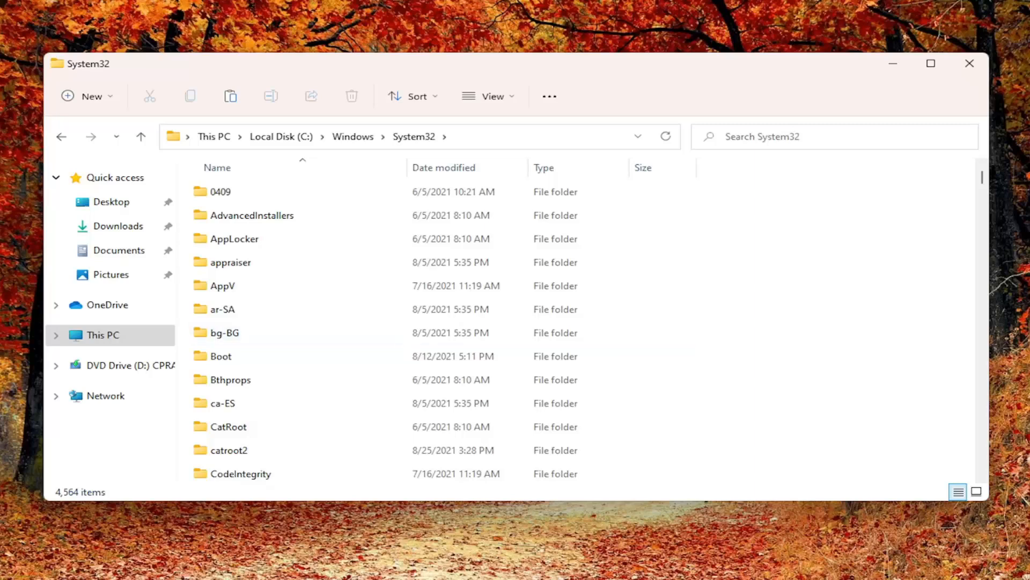
scroll(down, 3)
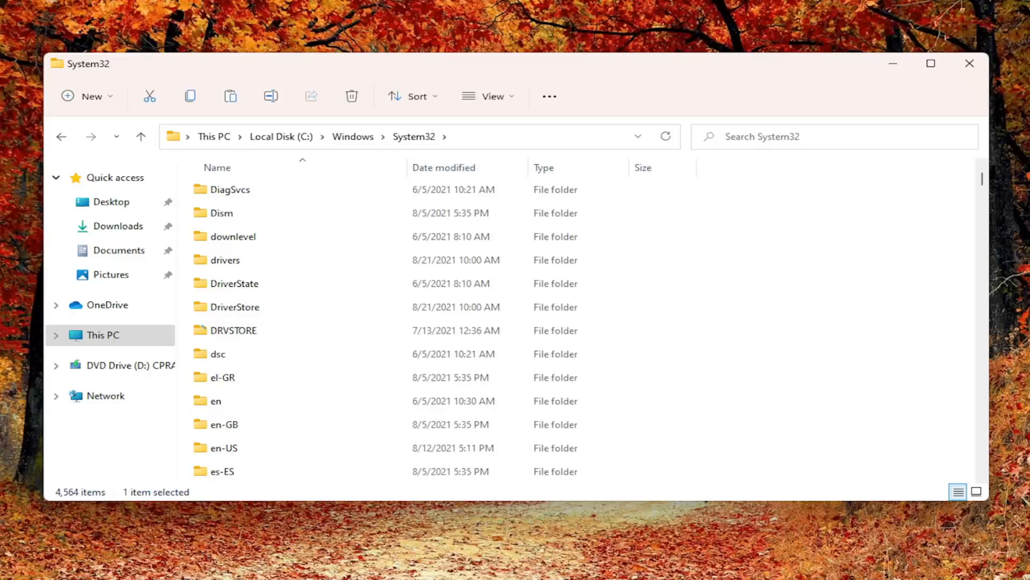
click(225, 259)
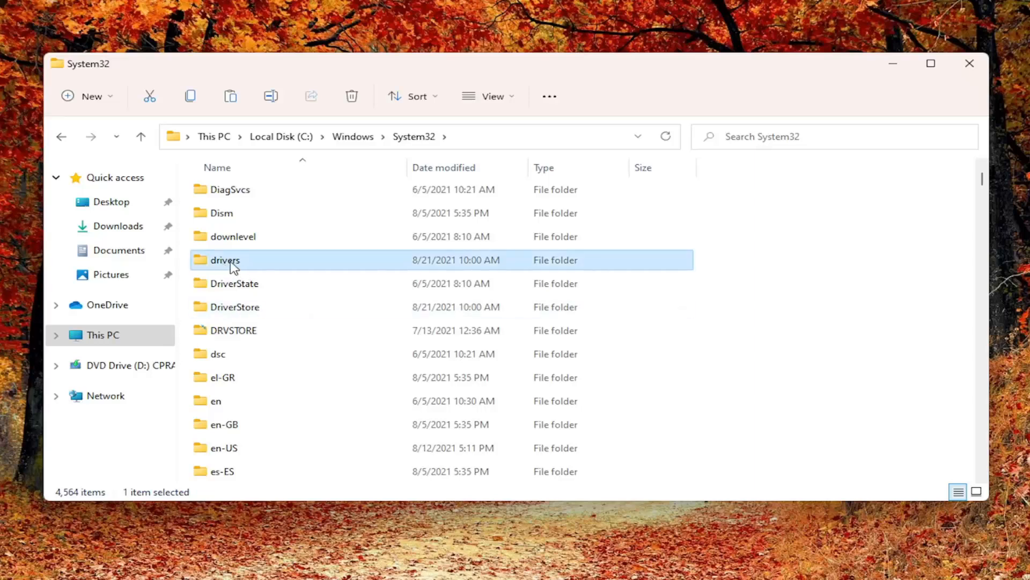
double_click(224, 260)
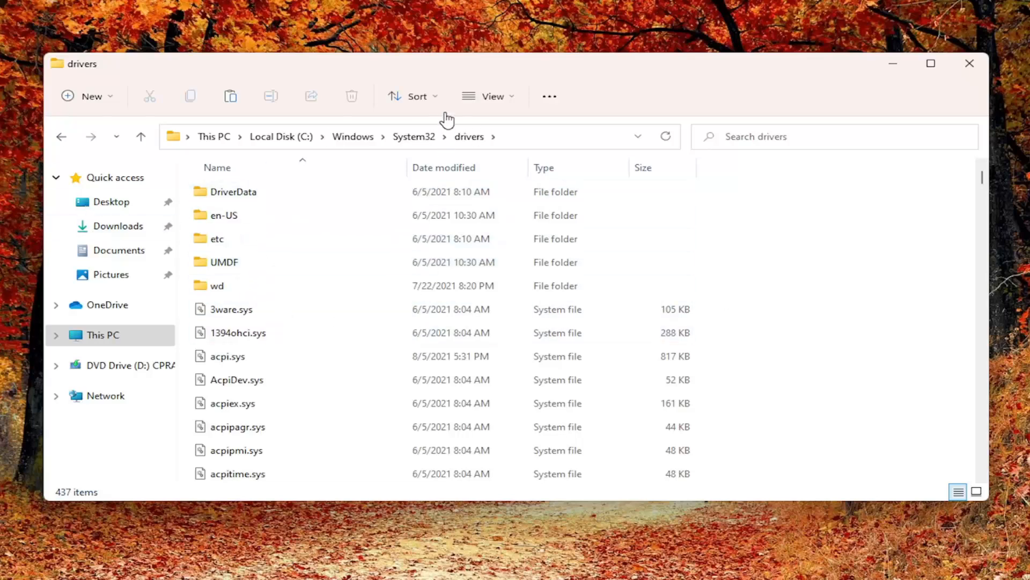
mouse_move(433, 133)
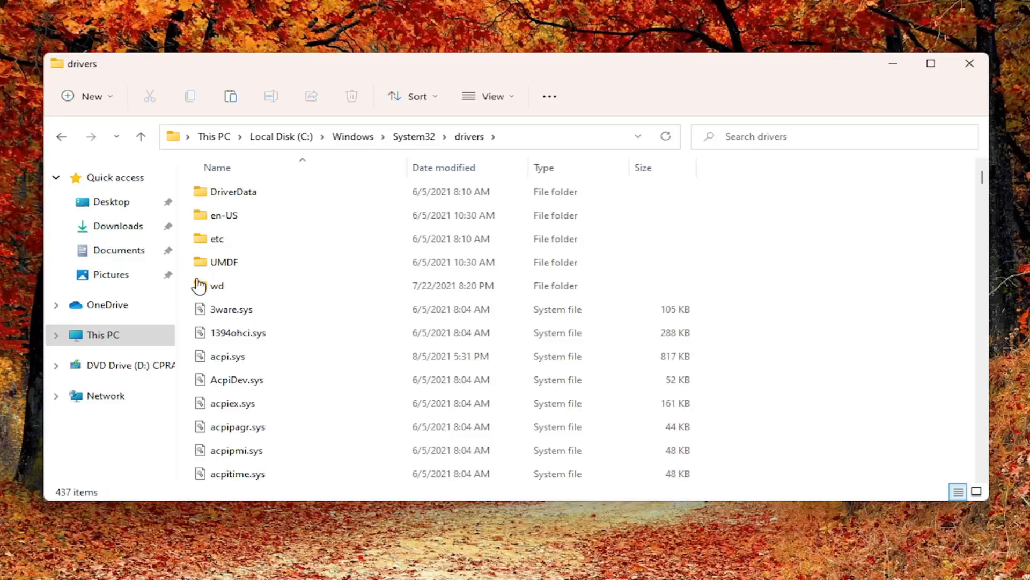
Step: Enter the etc folder and copy the hosts file to the desktop
double_click(217, 238)
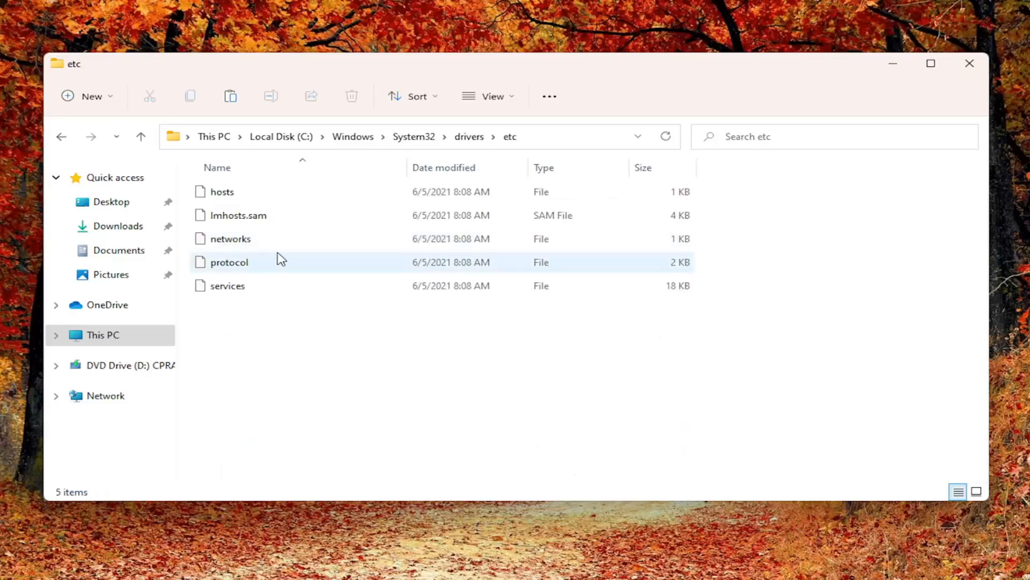
right_click(241, 198)
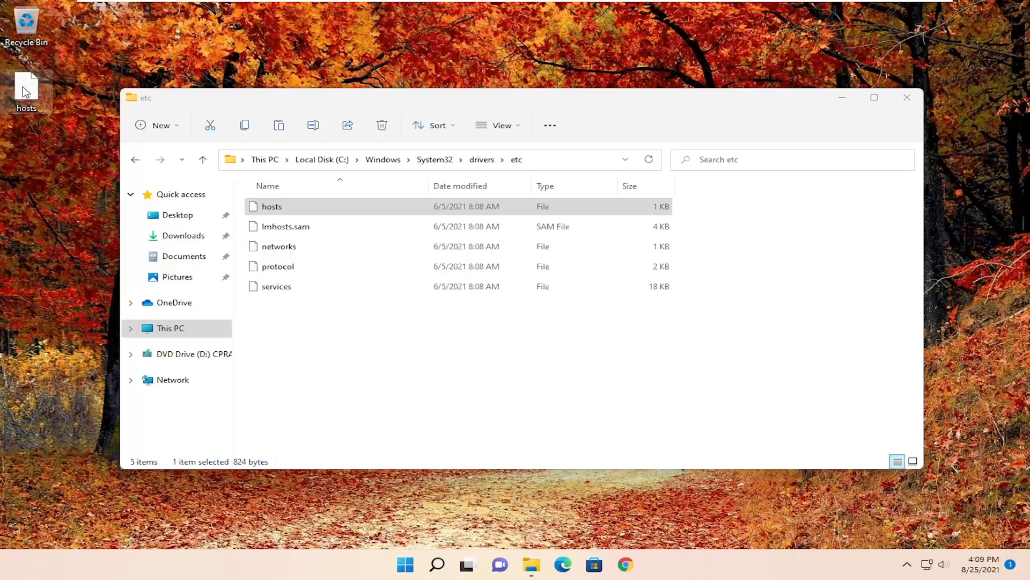
Step: Open the desktop hosts copy with Notepad via Open with
right_click(26, 86)
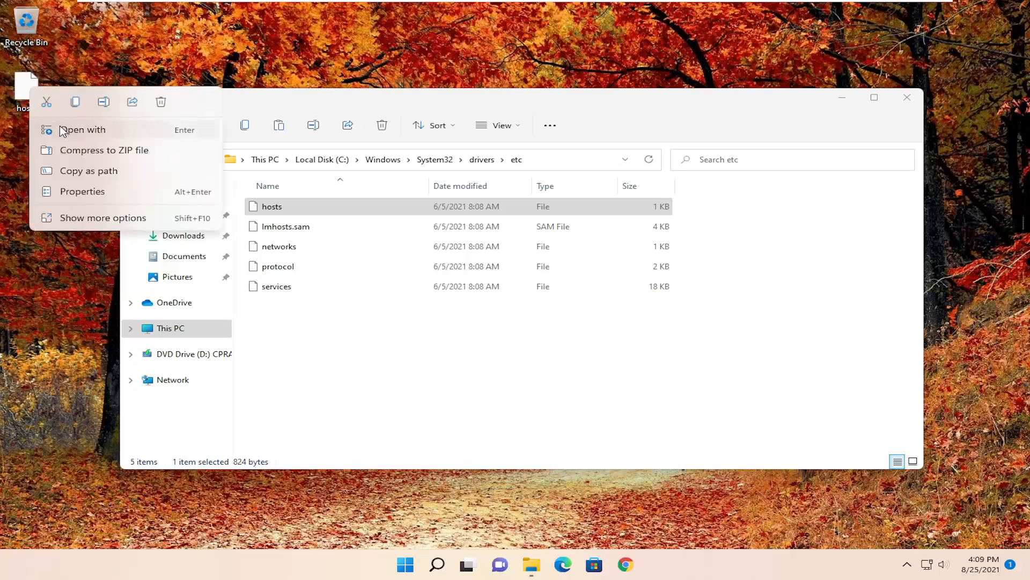
click(83, 130)
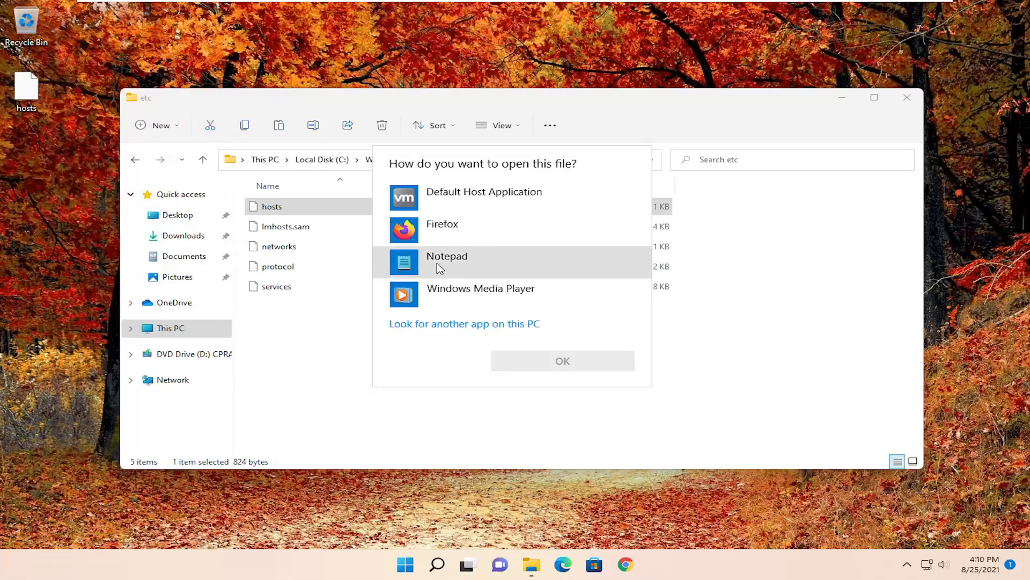
click(561, 361)
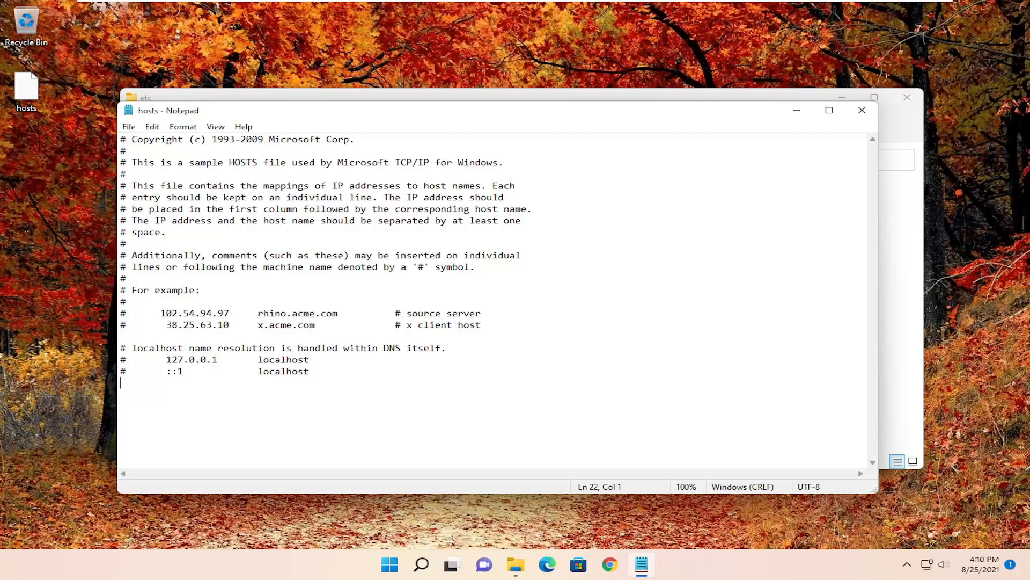
mouse_move(89, 380)
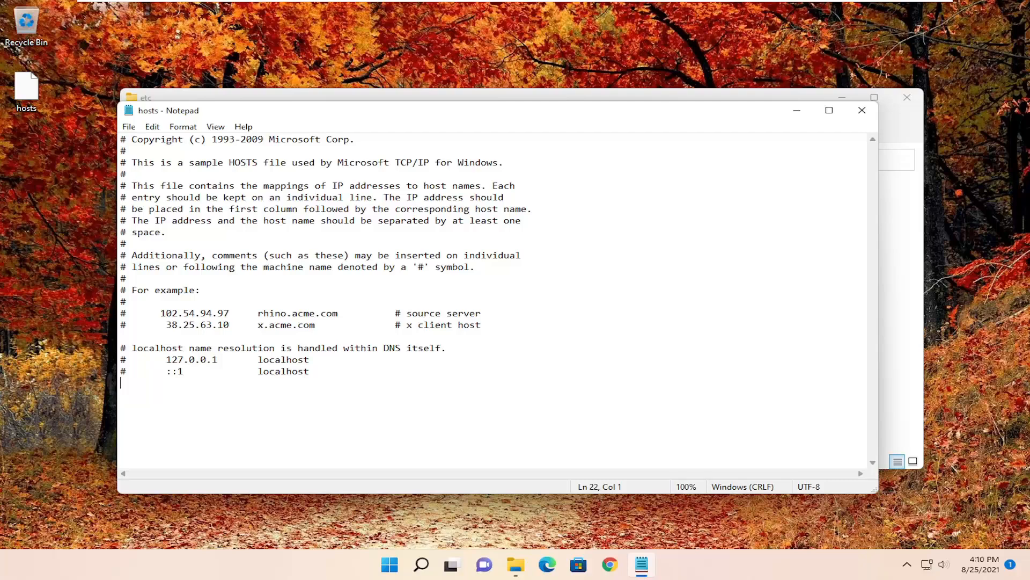
mouse_move(46, 408)
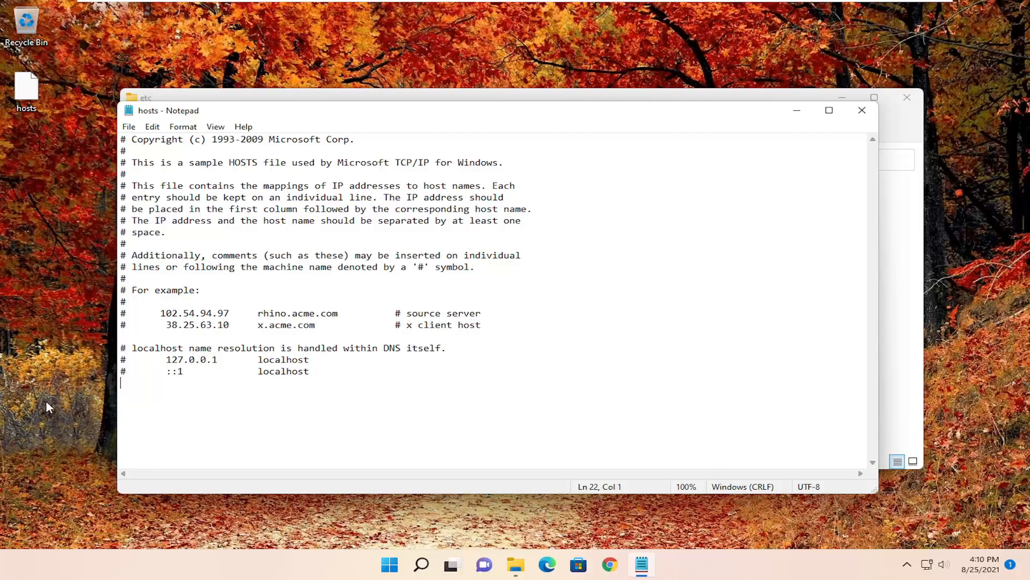
mouse_move(162, 138)
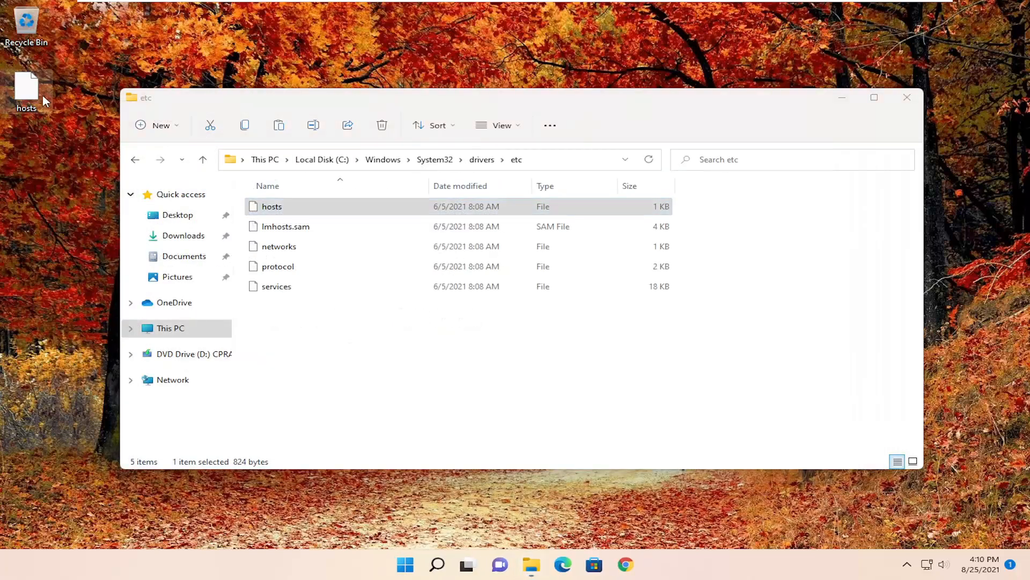
mouse_move(25, 89)
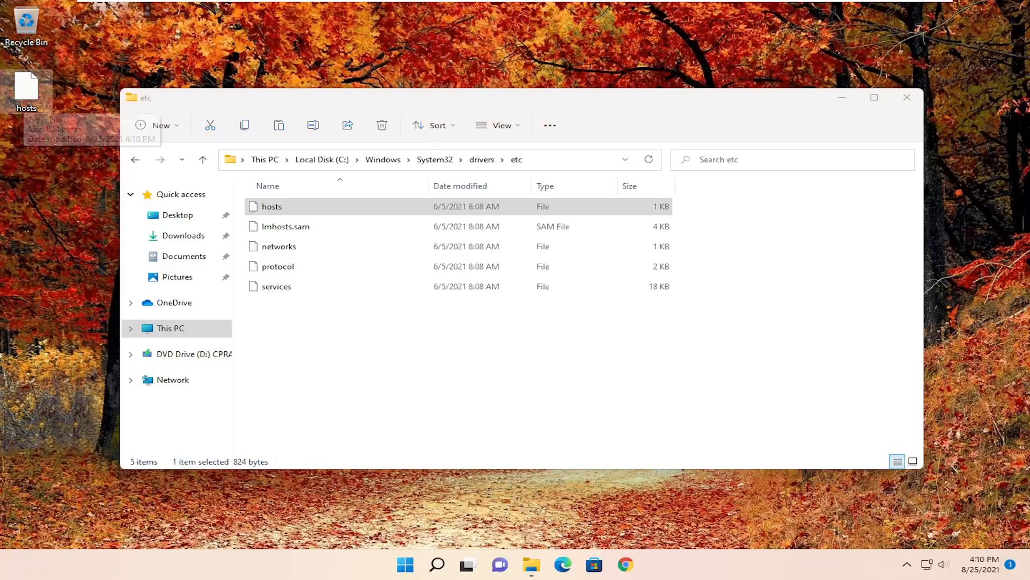
mouse_move(6, 53)
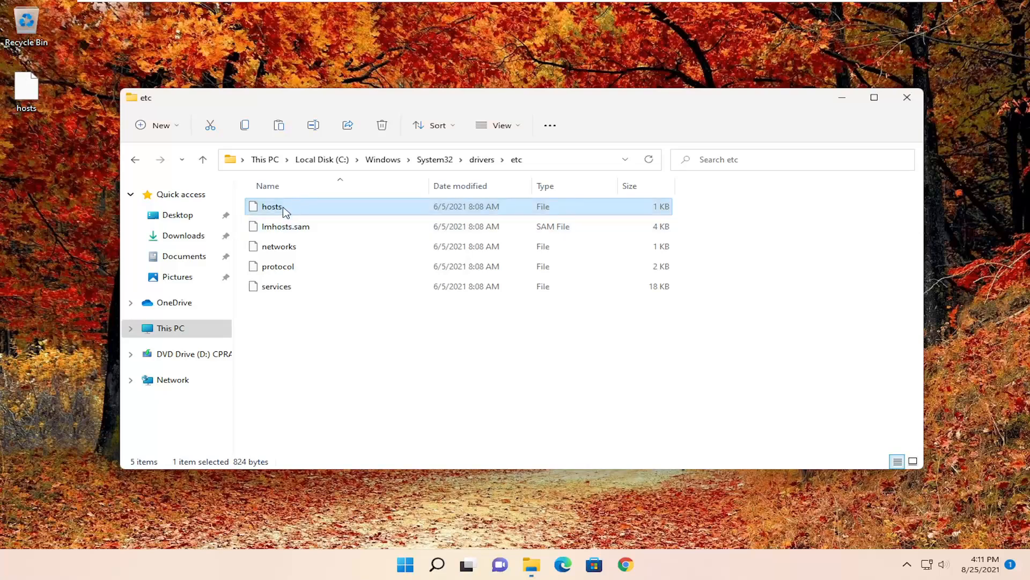
mouse_move(344, 210)
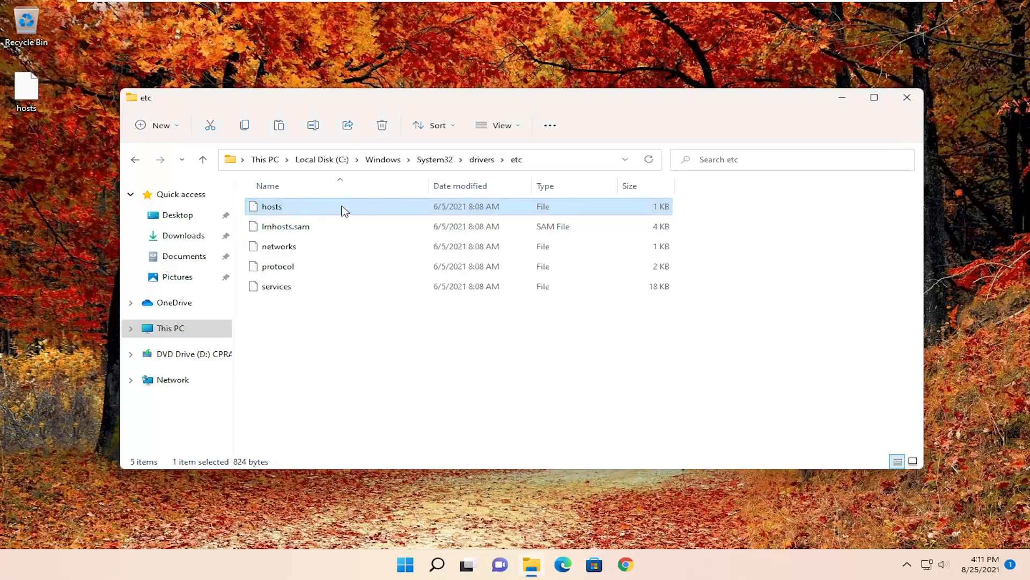
Step: Remove the original hosts, drag the desktop copy into etc with administrator permission, then bring up the Start system menu
right_click(272, 206)
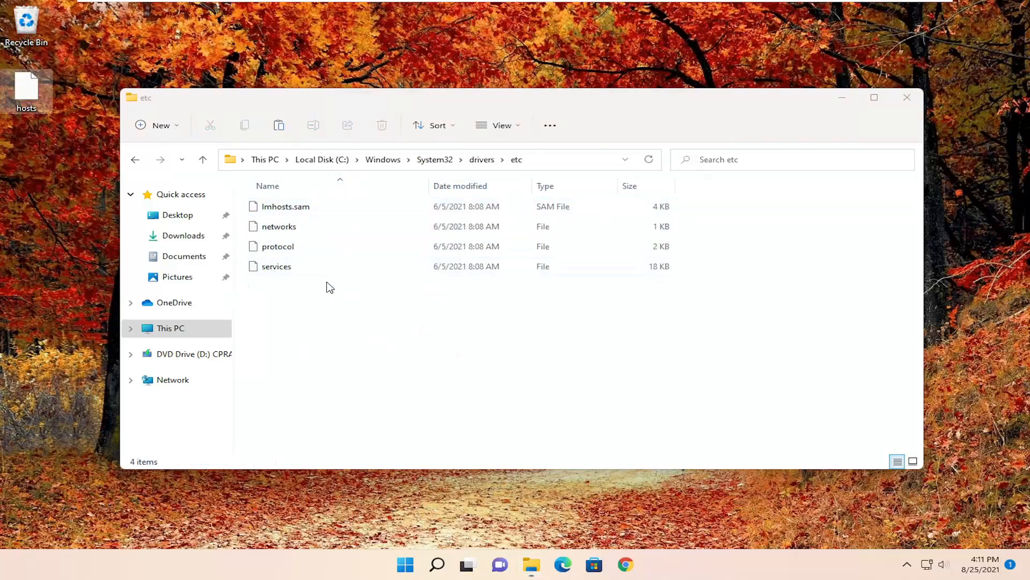
drag(26, 86, 355, 296)
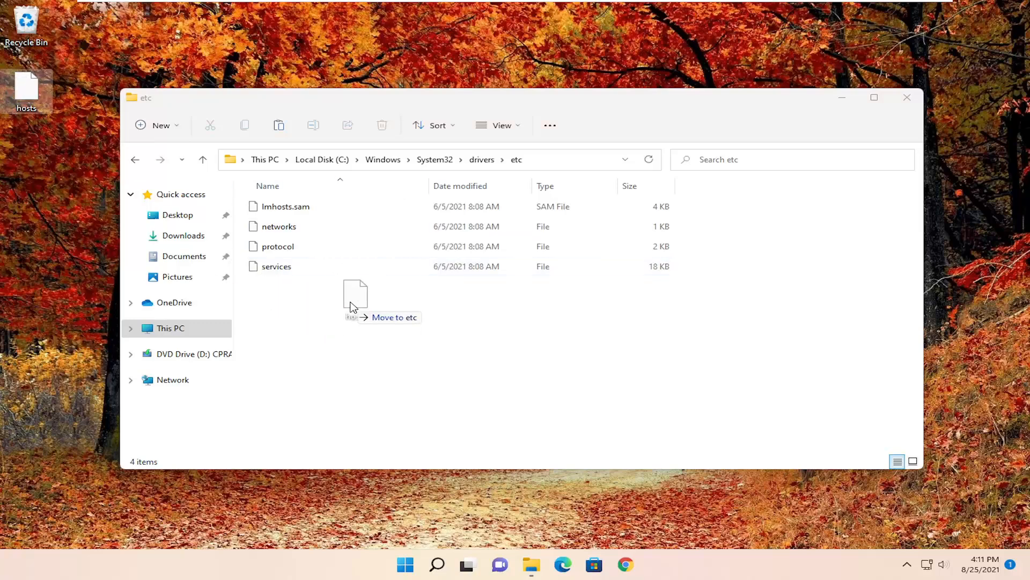
drag(27, 89, 355, 296)
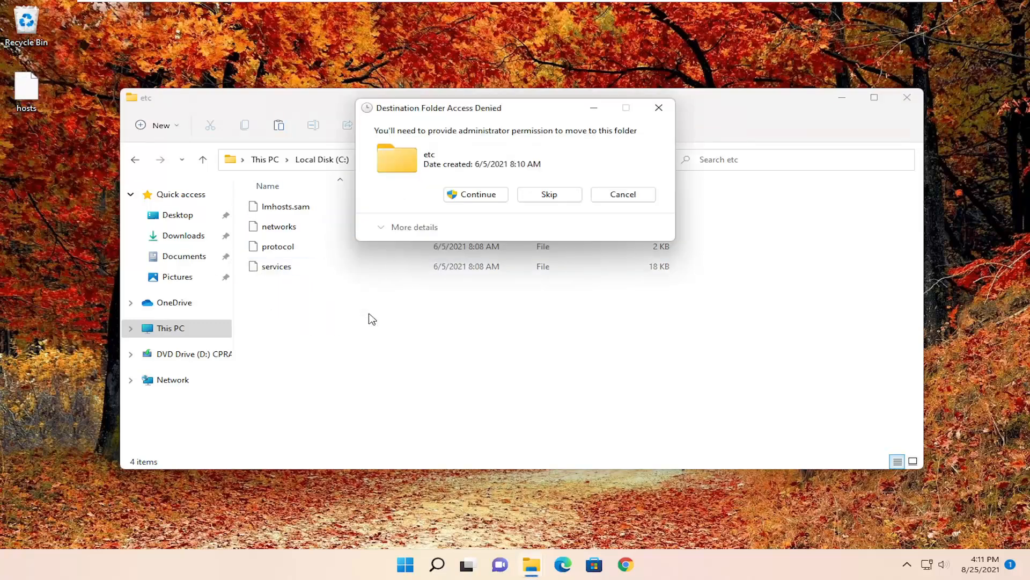
click(476, 194)
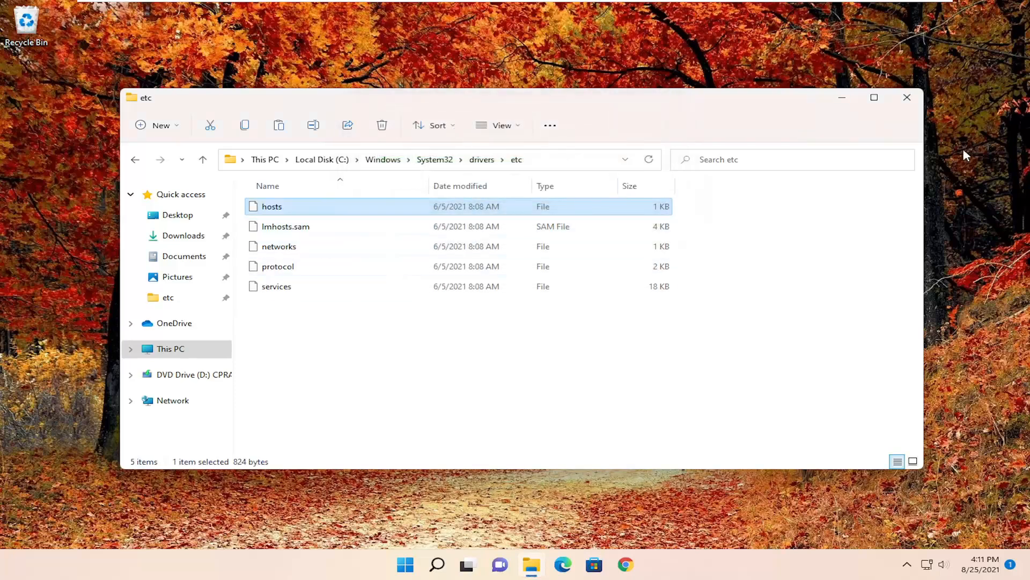
right_click(405, 564)
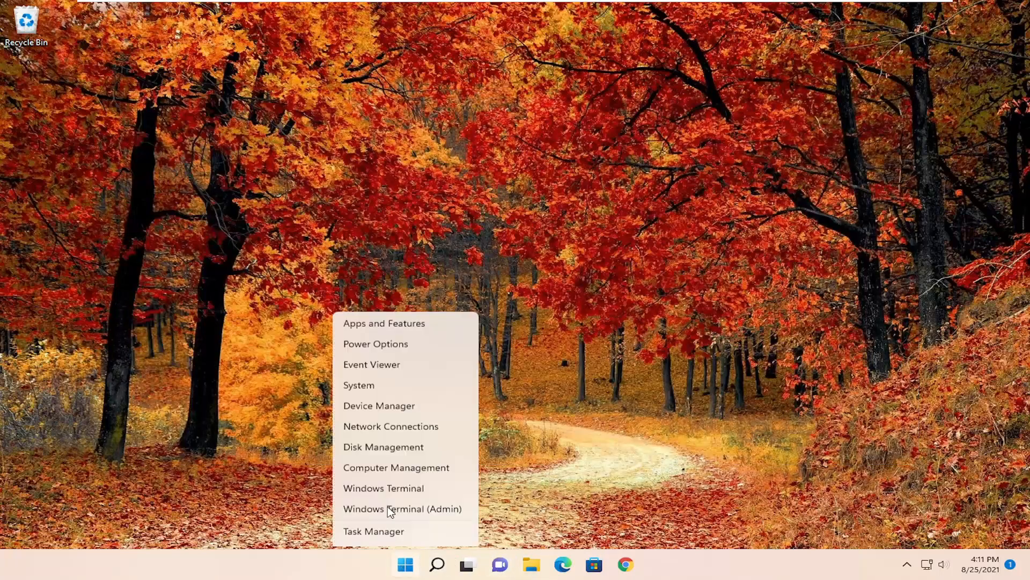